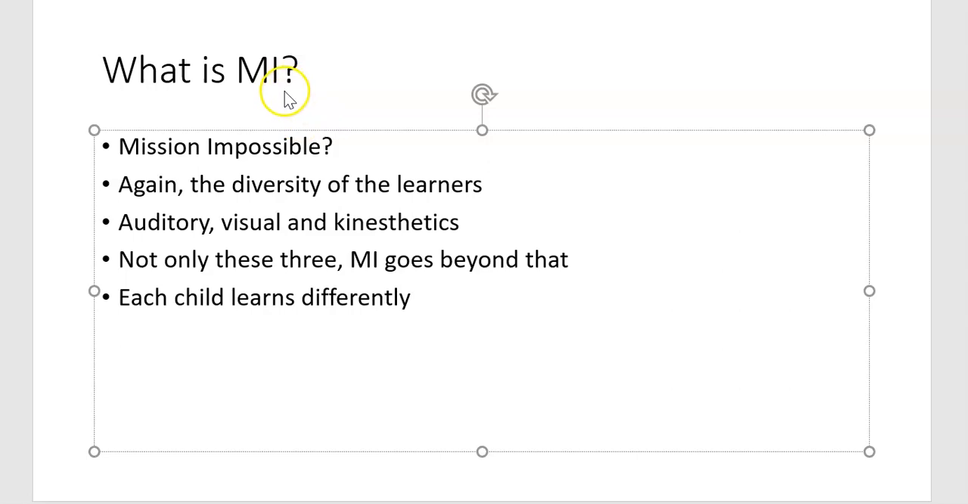
mouse_move(439, 308)
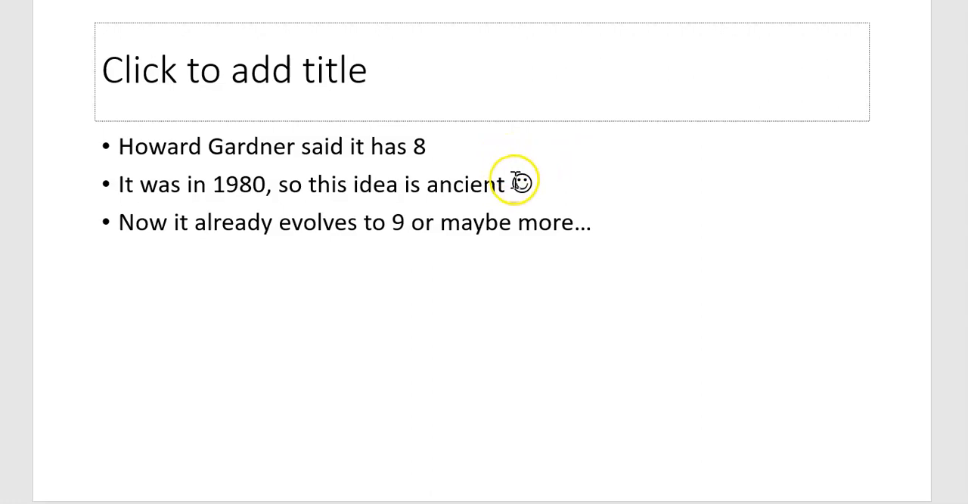
mouse_move(506, 202)
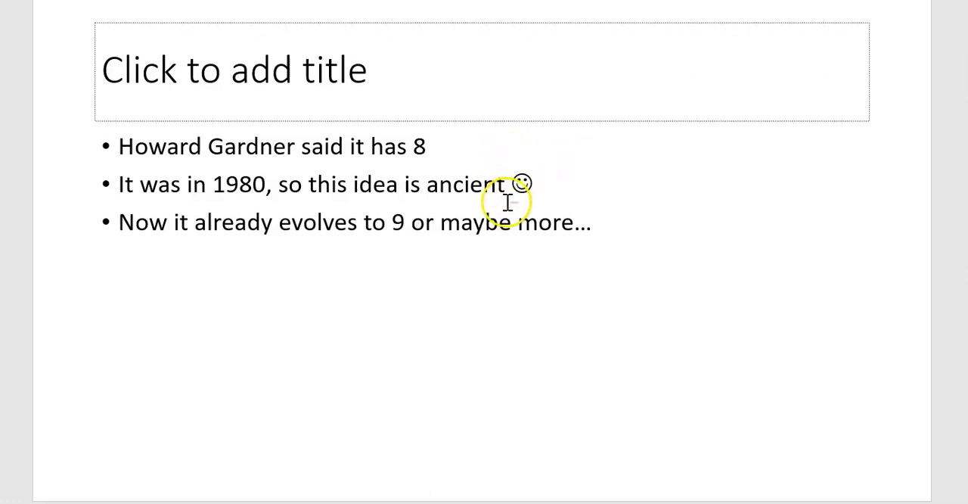
mouse_move(431, 222)
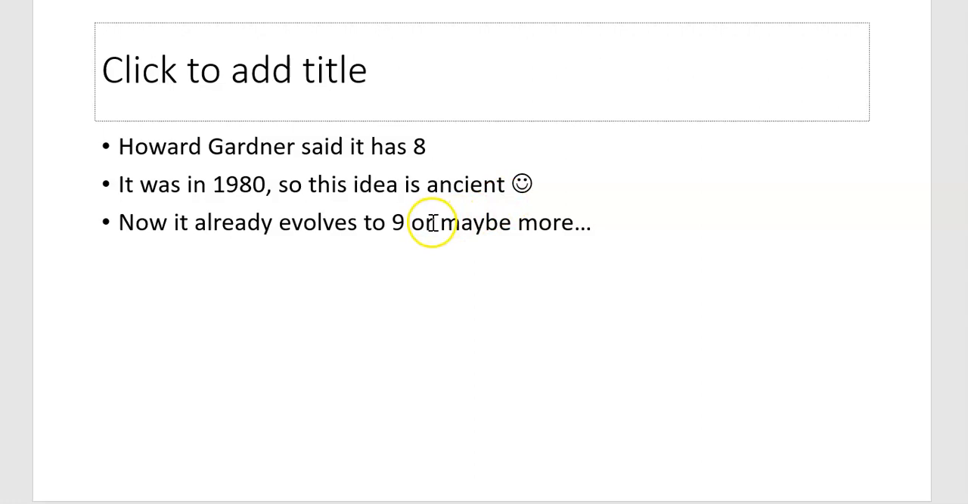
mouse_move(541, 234)
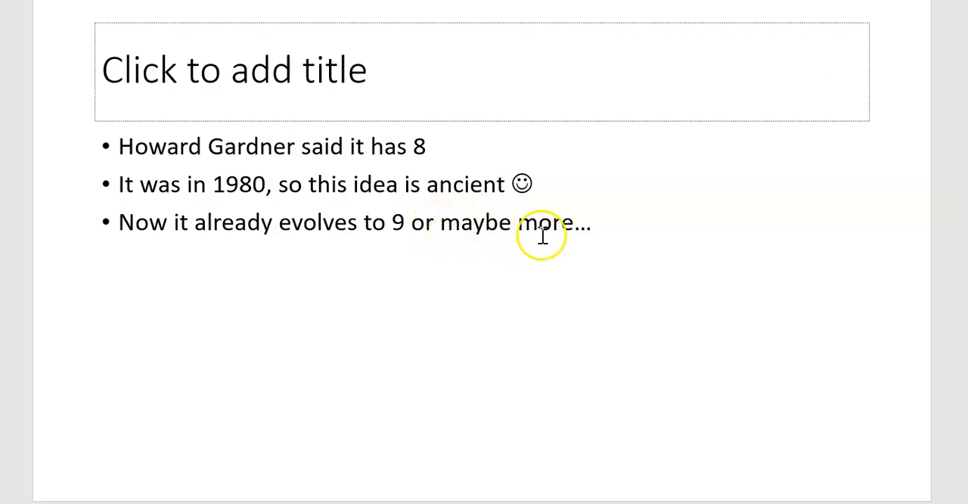
mouse_move(187, 252)
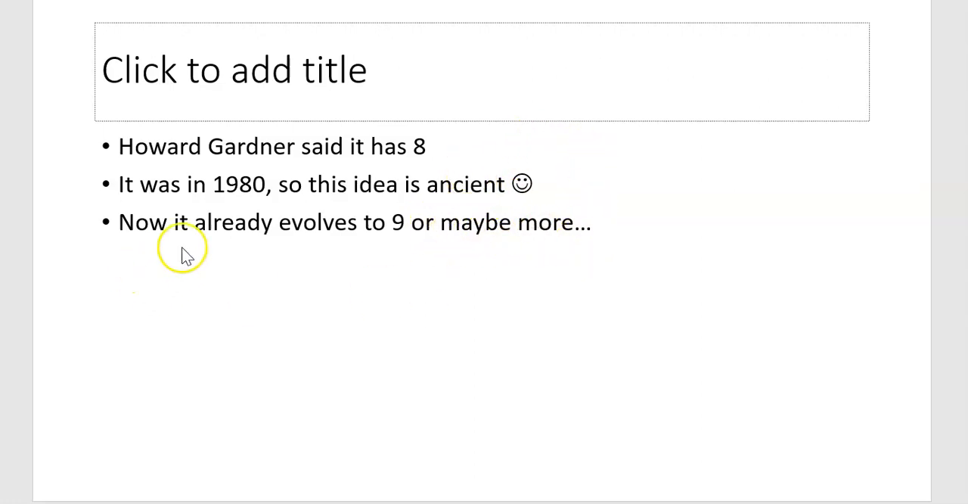
mouse_move(591, 222)
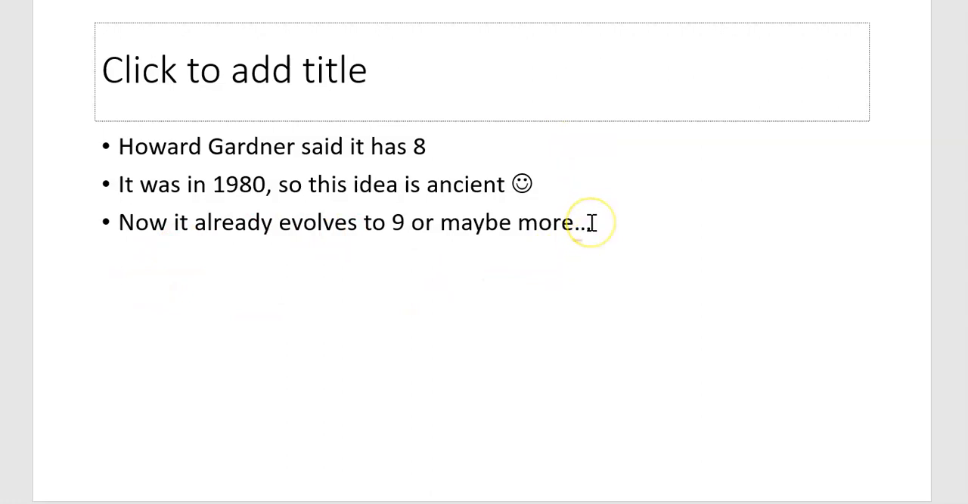
Step: Add an 'EI- emotional intelligence' bullet below the existing Gardner bullets
click(590, 222)
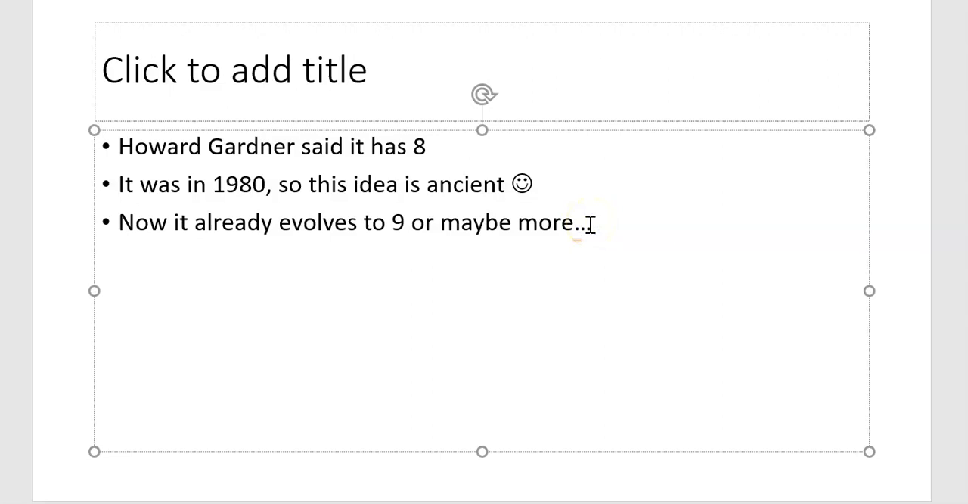
key(Return)
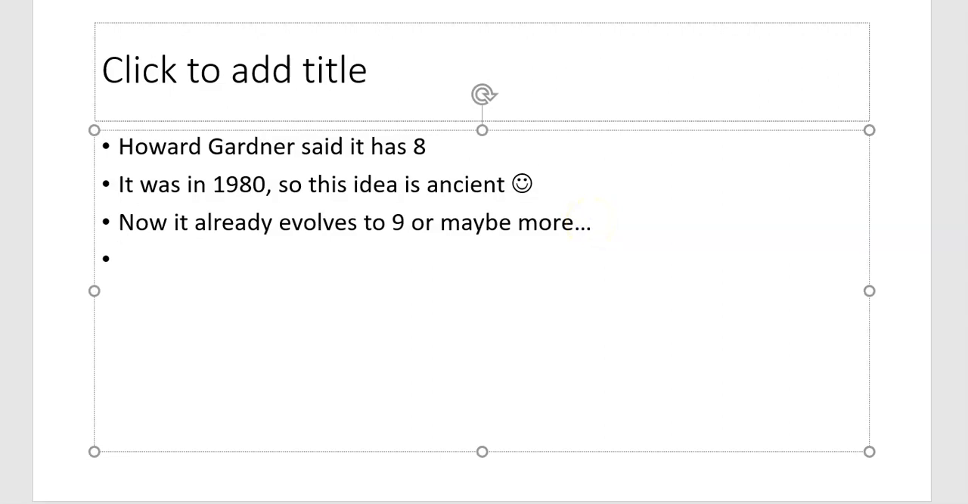
text(EI)
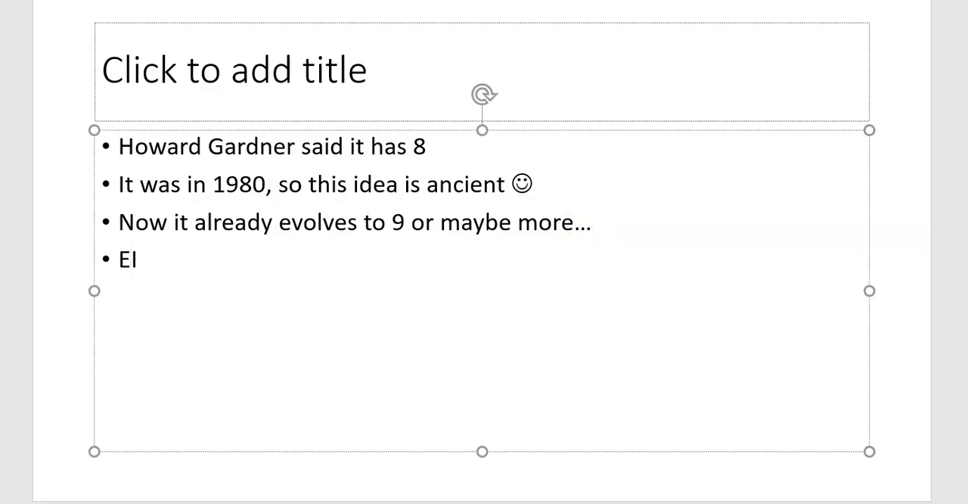
text(- emoti)
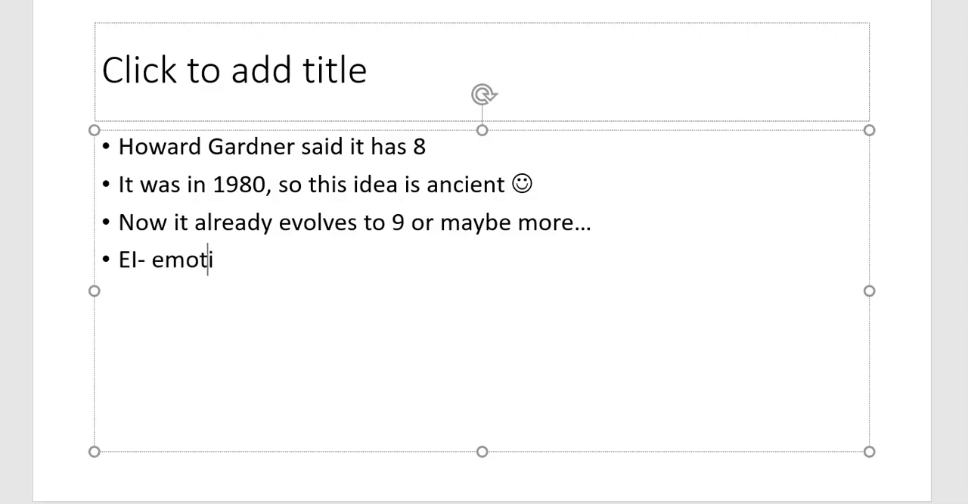
text(onal inte)
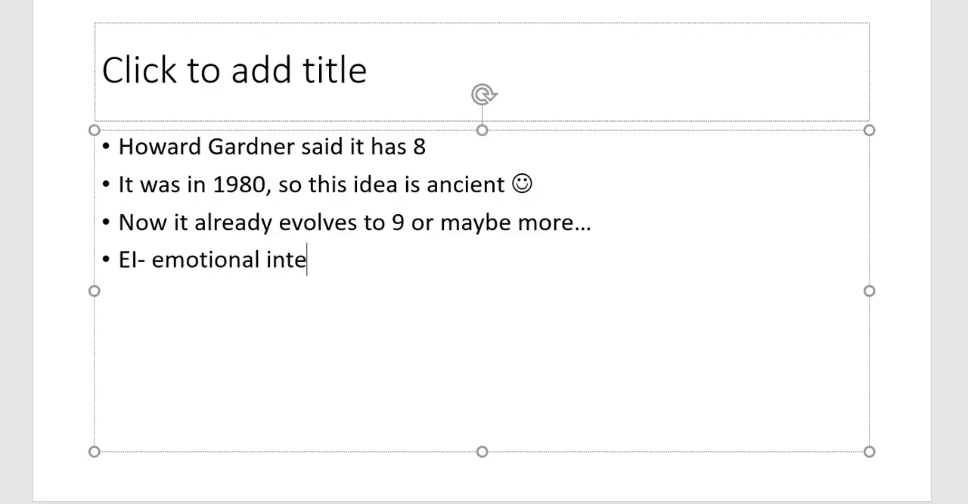
text(llen)
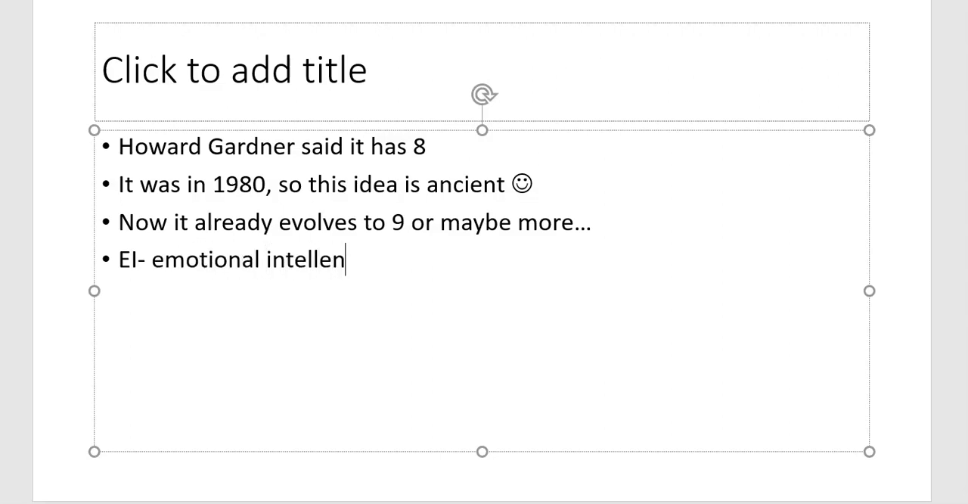
text(gen)
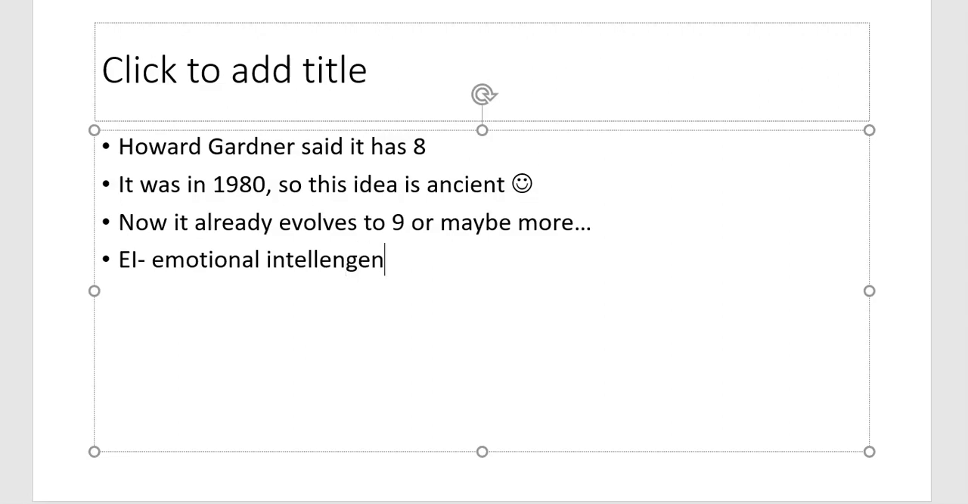
key(Backspace)
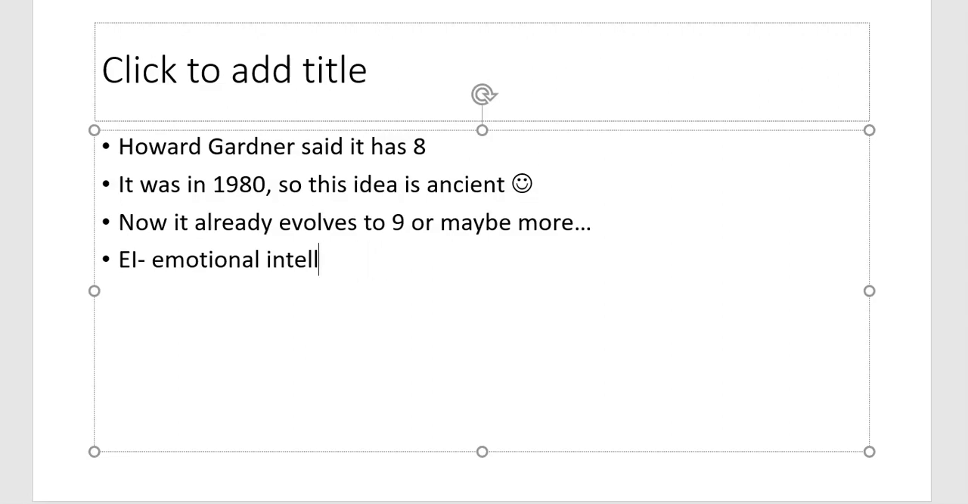
text(igenc)
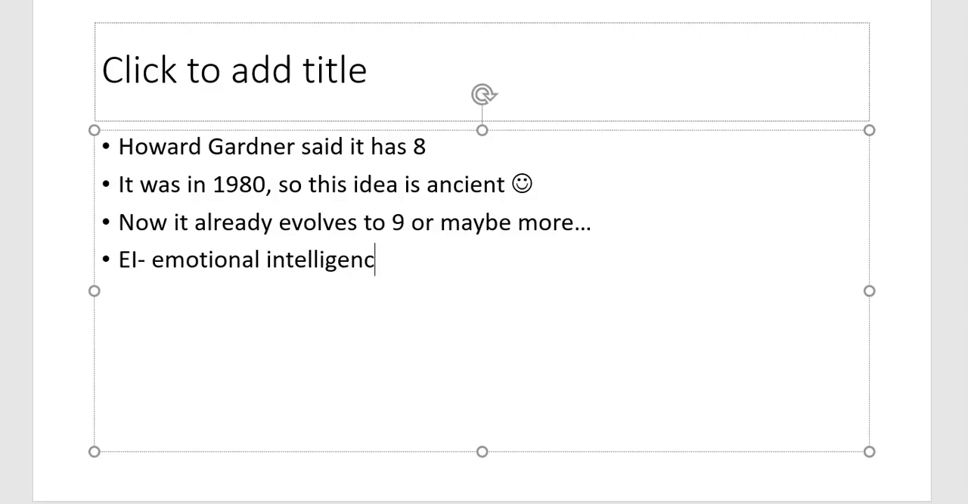
Step: Add a 'Creative Intelligence-' bullet beneath the EI bullet
key(enter)
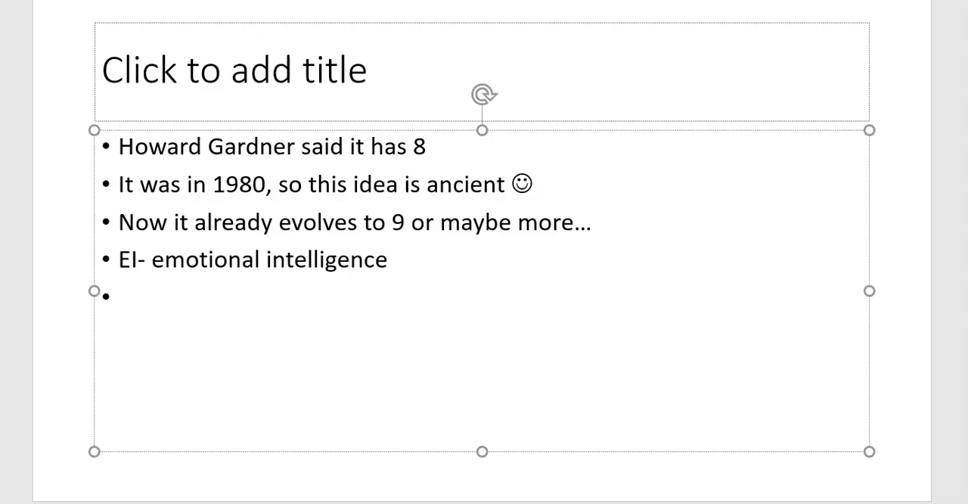
text(Creat)
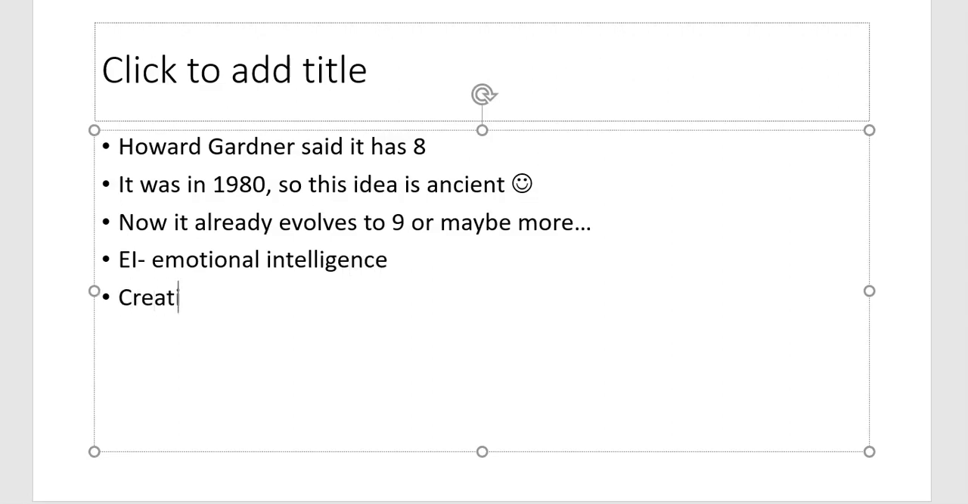
text(ive Intellig)
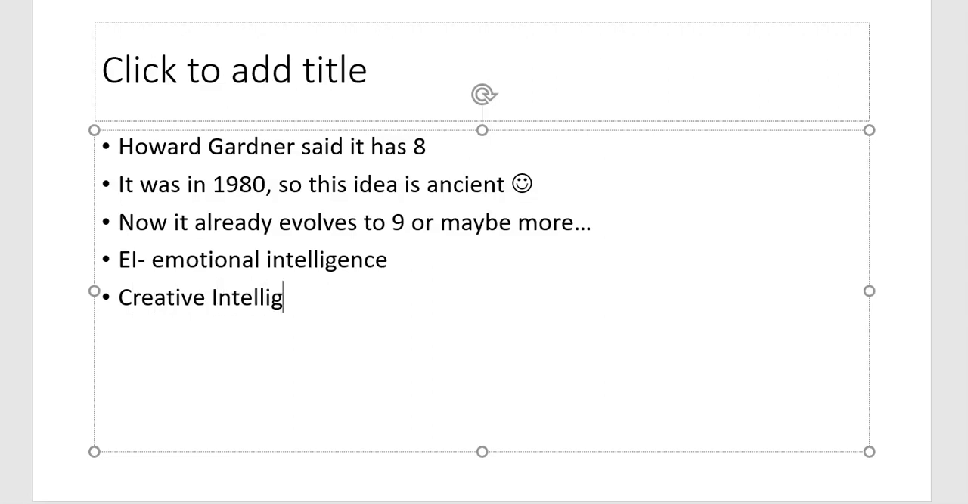
text(ence-)
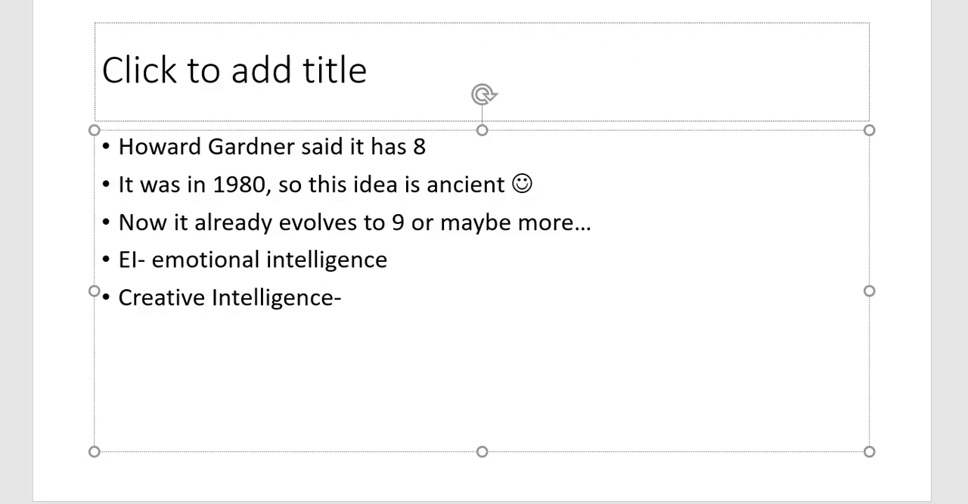
click(344, 296)
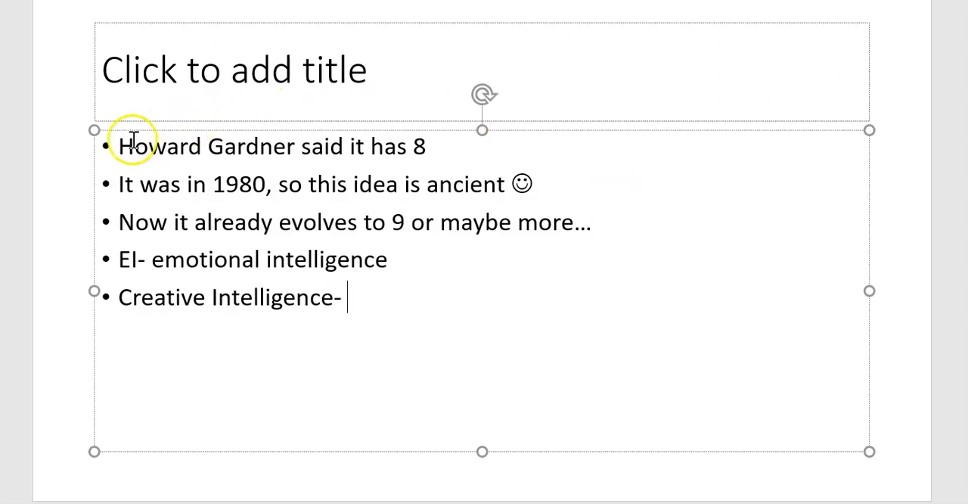
mouse_move(361, 183)
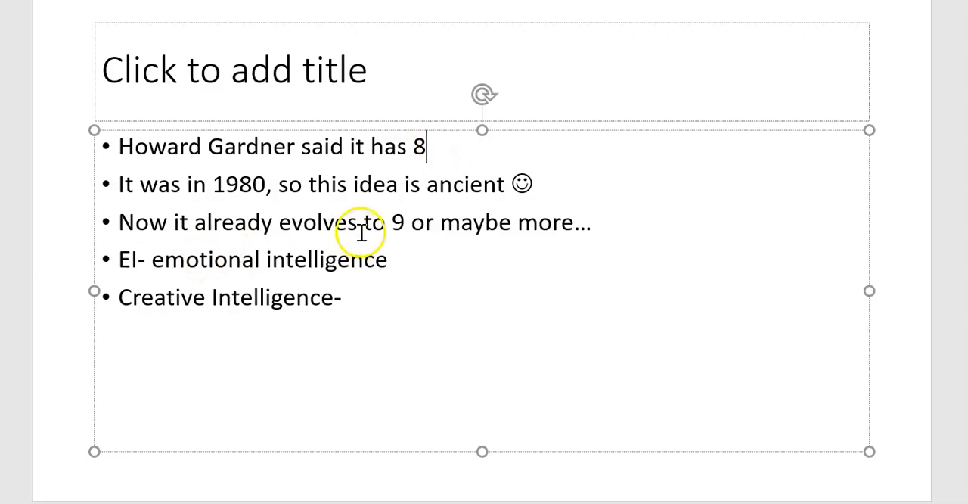
mouse_move(182, 221)
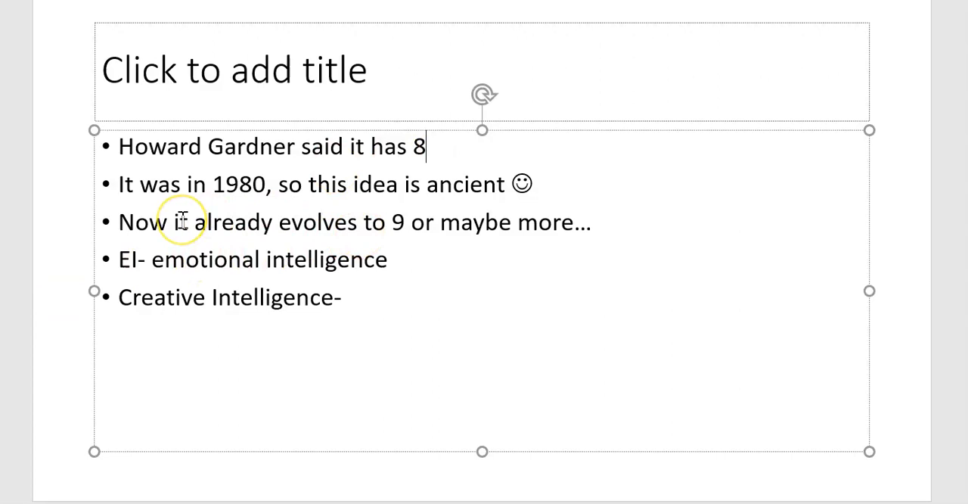
mouse_move(255, 159)
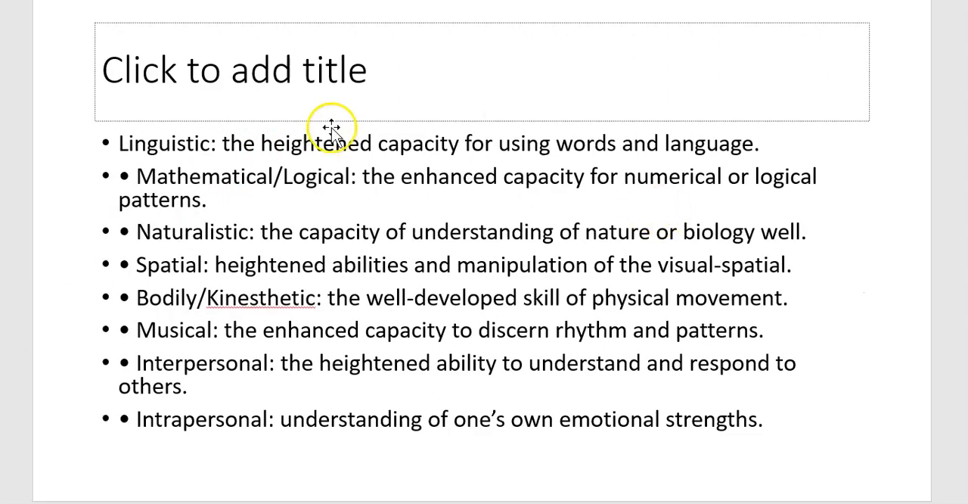
mouse_move(722, 143)
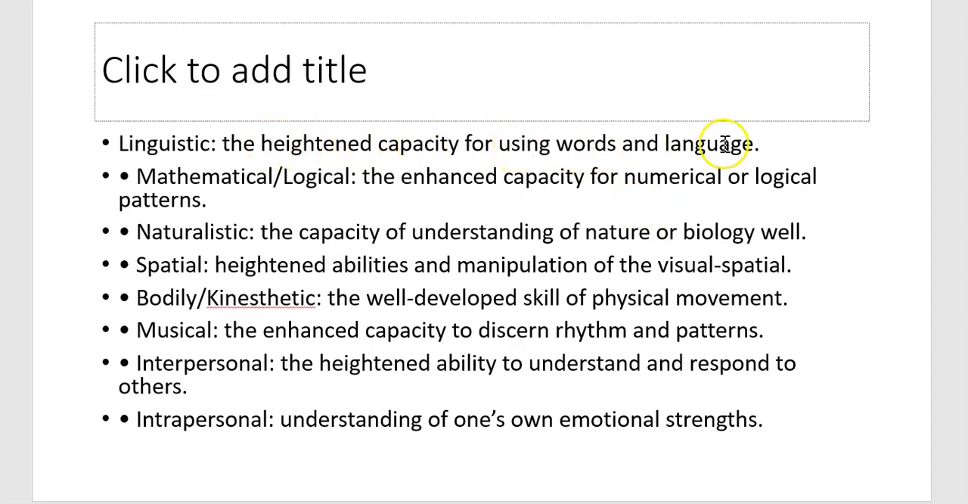
mouse_move(149, 273)
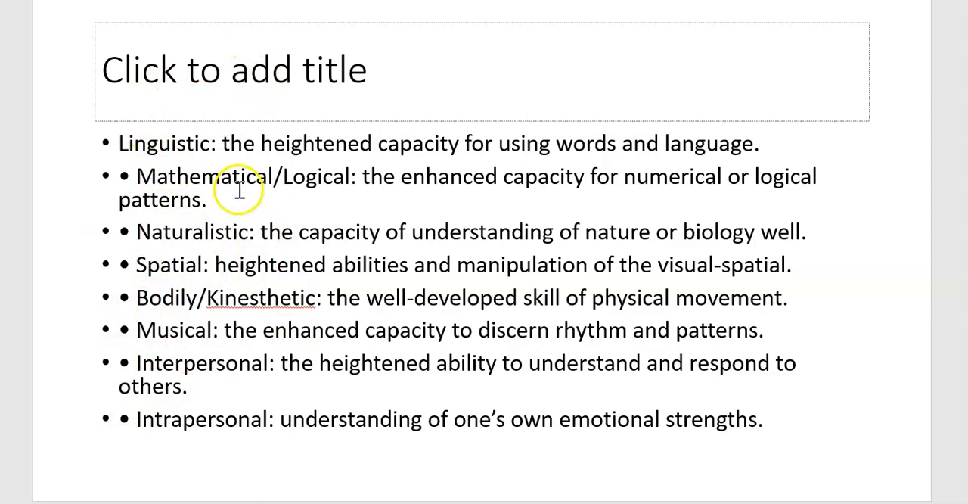
mouse_move(272, 179)
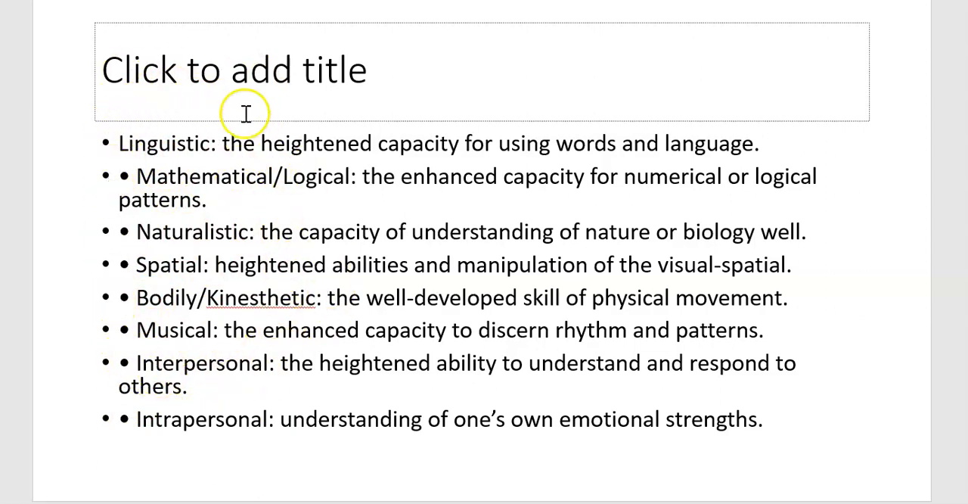
mouse_move(151, 140)
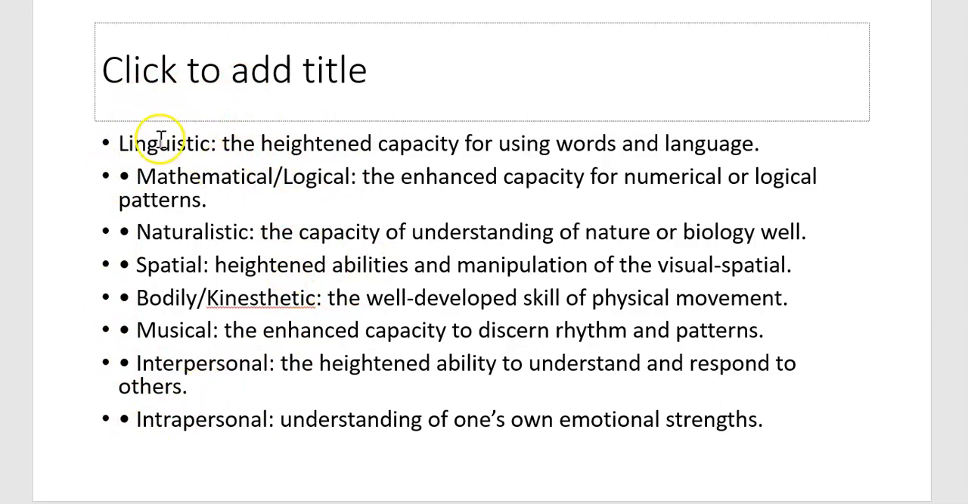
mouse_move(110, 143)
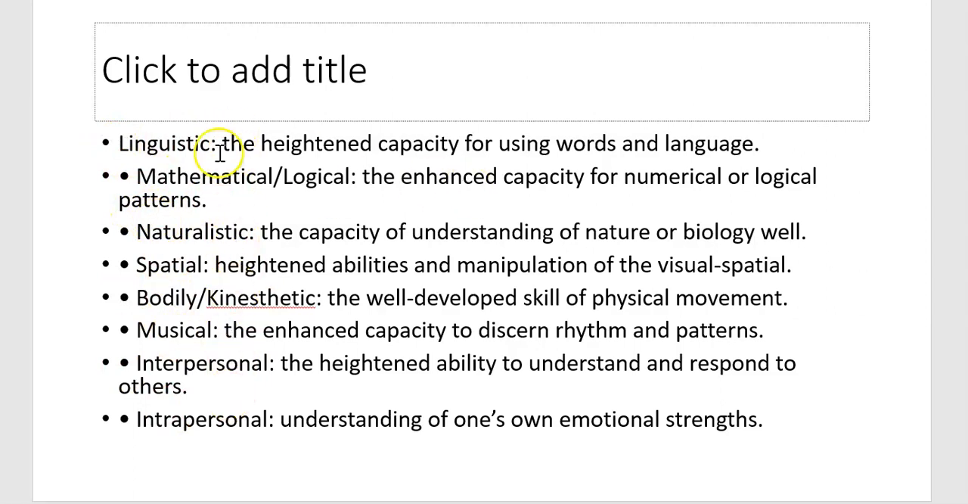
mouse_move(219, 426)
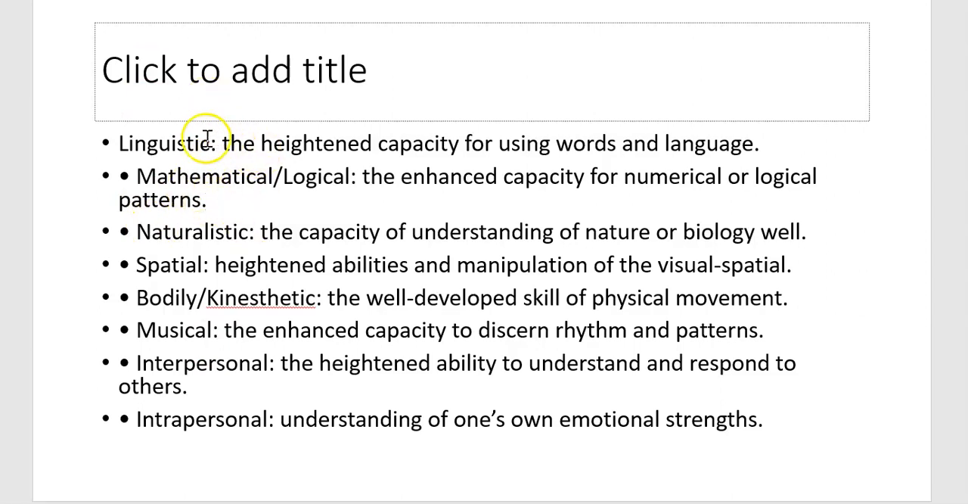
mouse_move(478, 144)
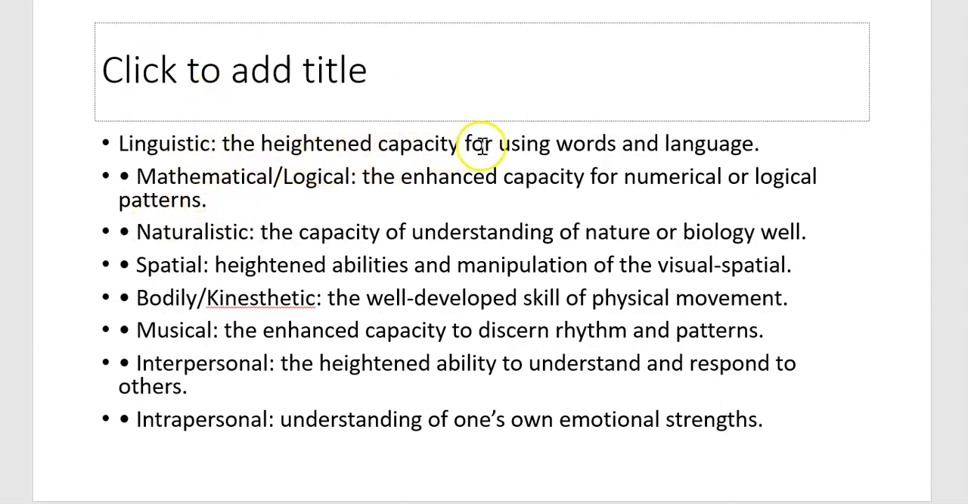
mouse_move(768, 143)
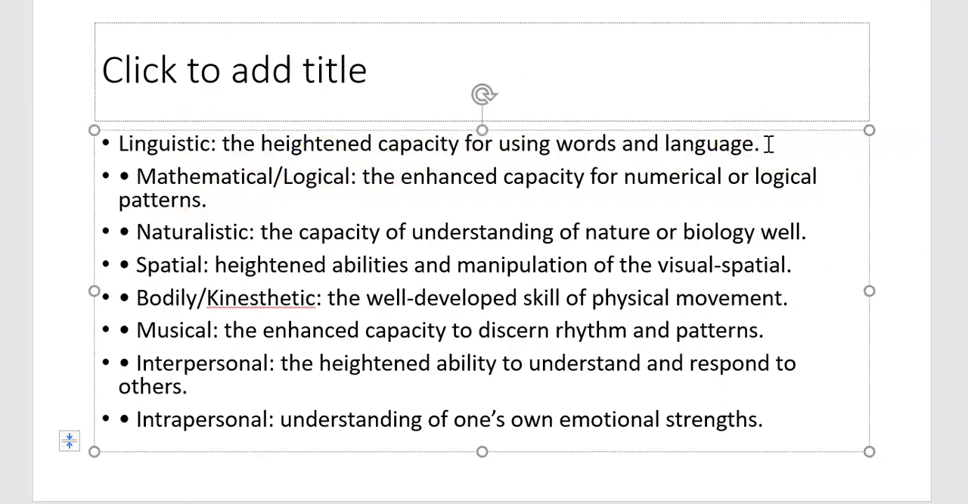
mouse_move(543, 134)
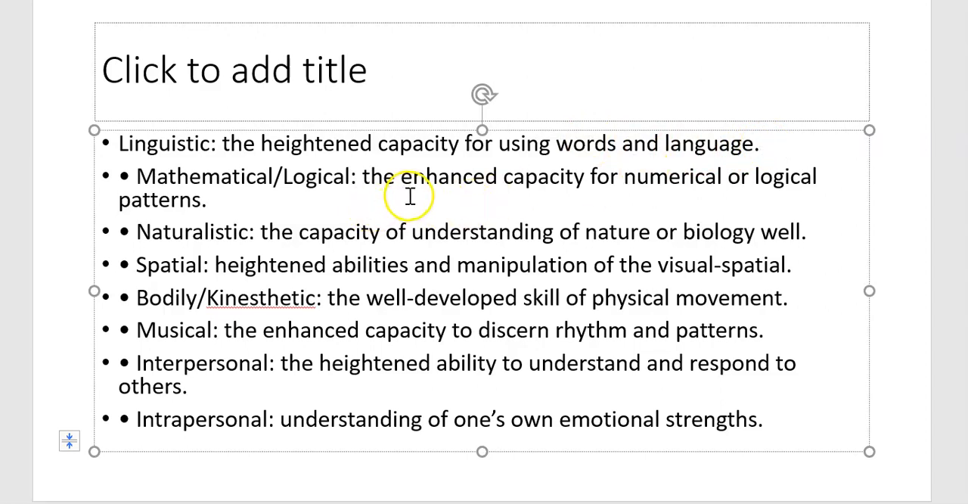
mouse_move(789, 181)
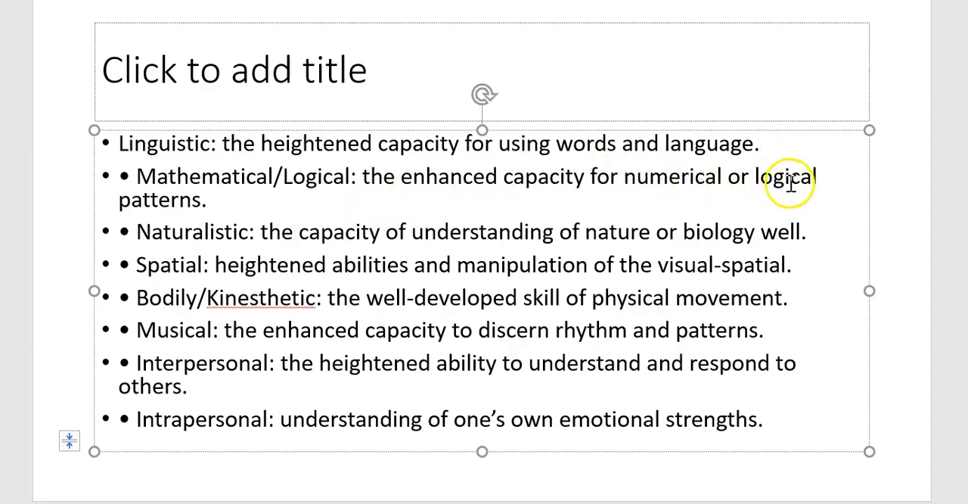
mouse_move(293, 198)
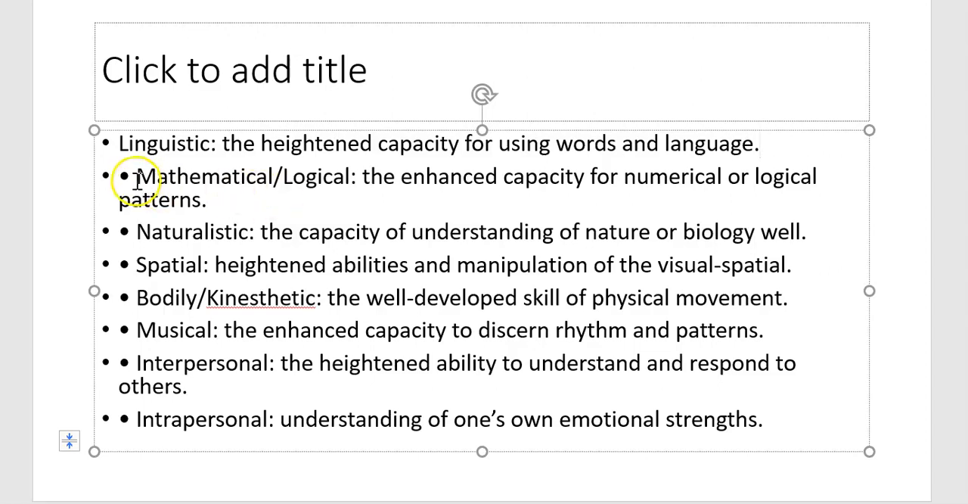
double_click(162, 175)
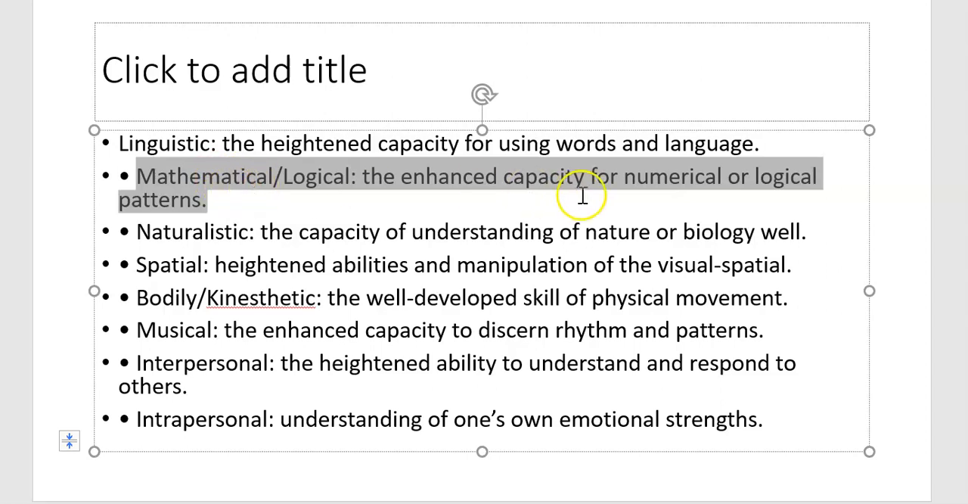
mouse_move(121, 142)
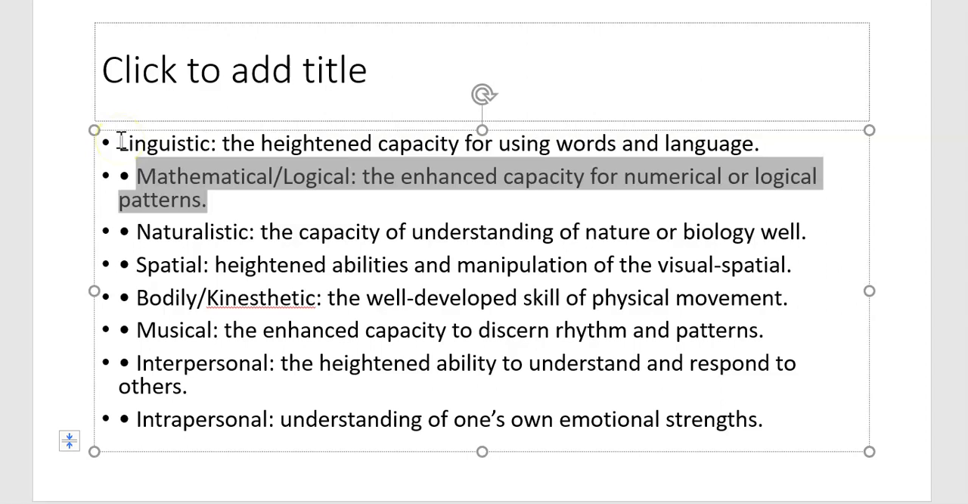
mouse_move(144, 286)
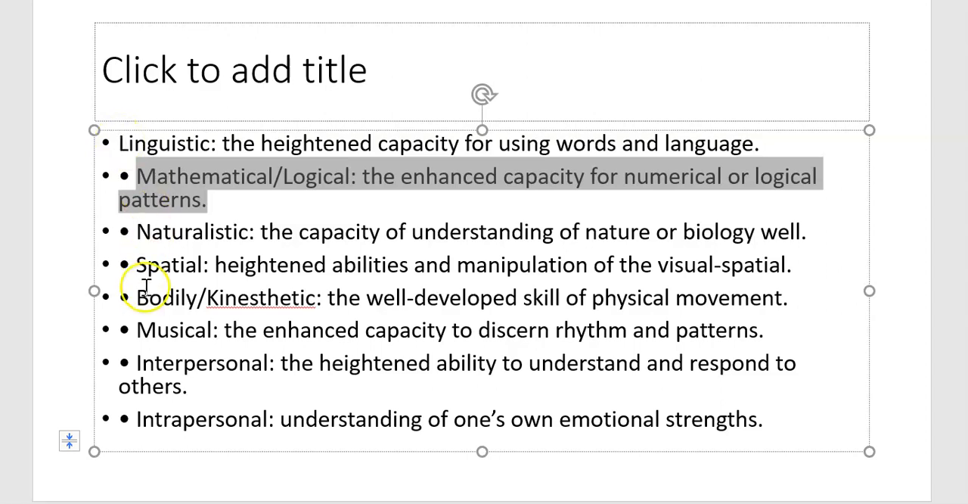
mouse_move(140, 262)
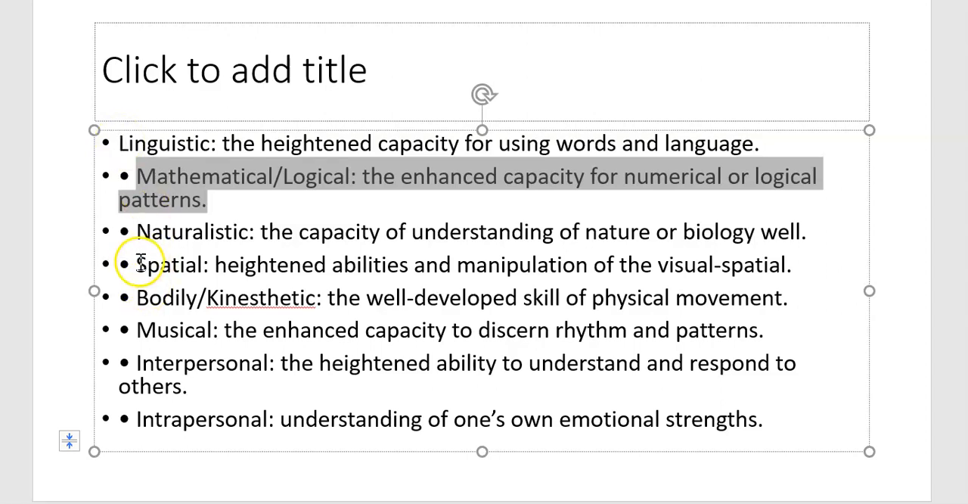
double_click(165, 264)
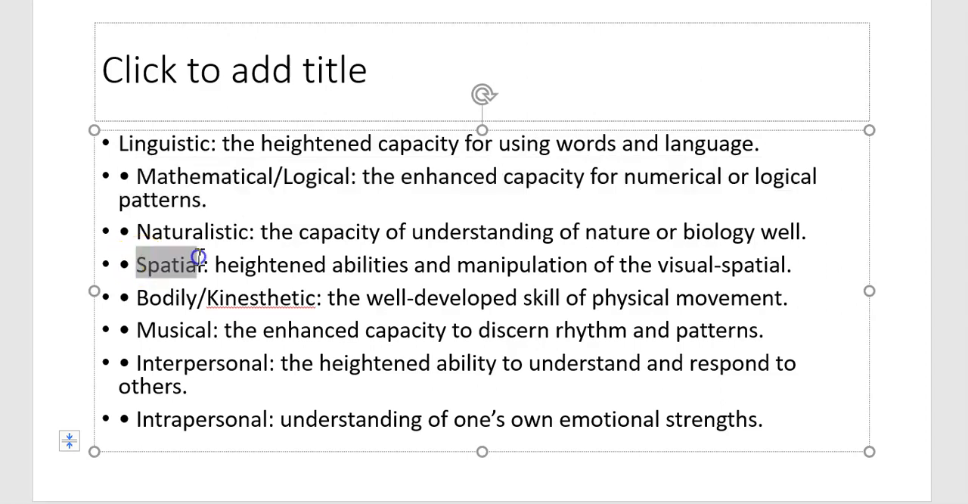
drag(199, 257, 283, 294)
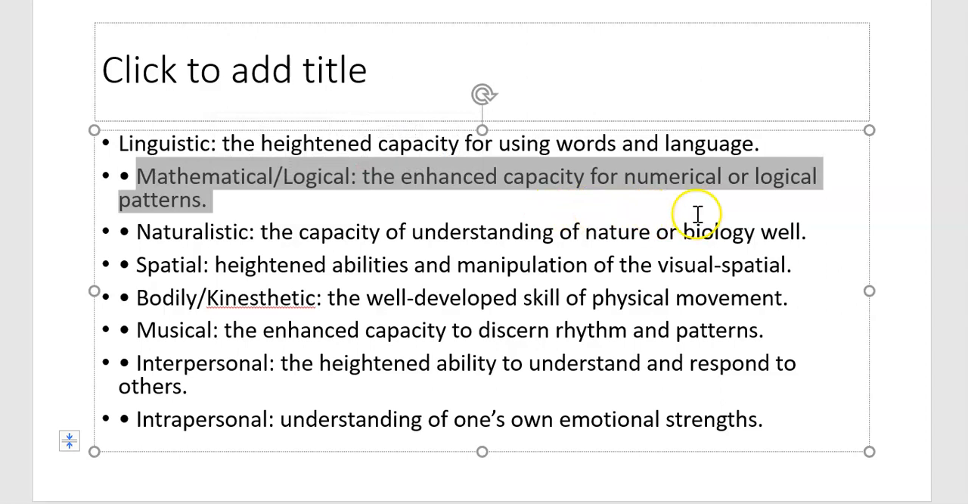
mouse_move(156, 230)
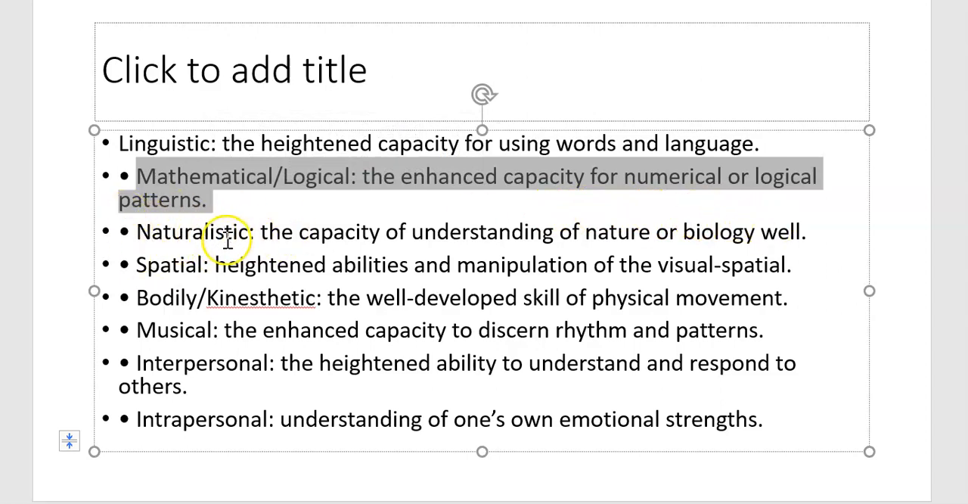
mouse_move(219, 233)
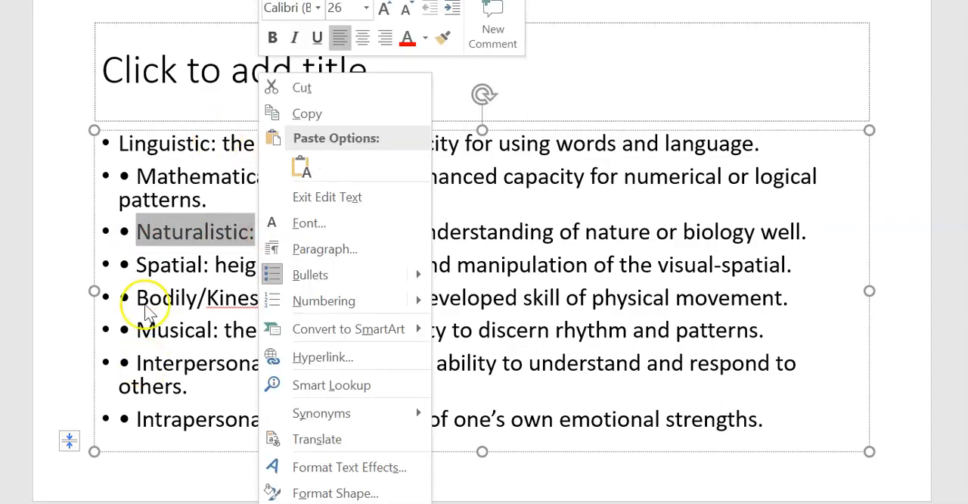
mouse_move(155, 230)
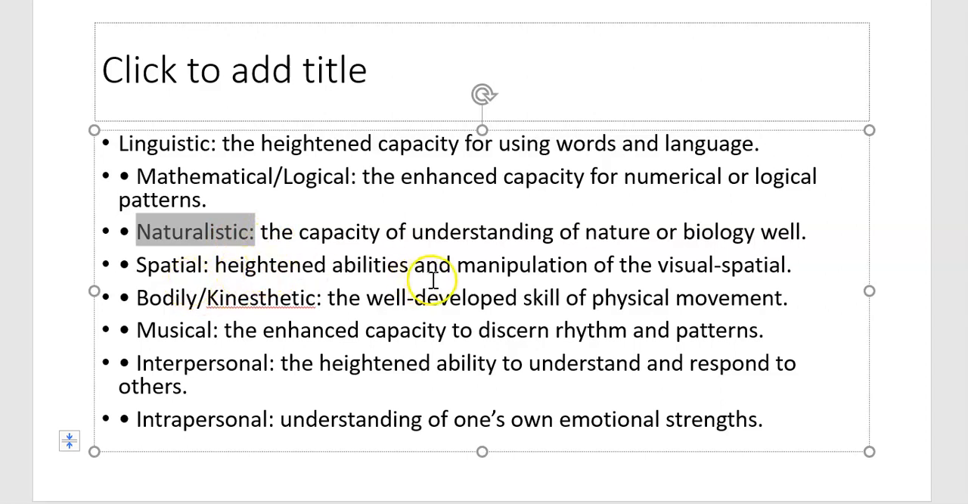
mouse_move(804, 267)
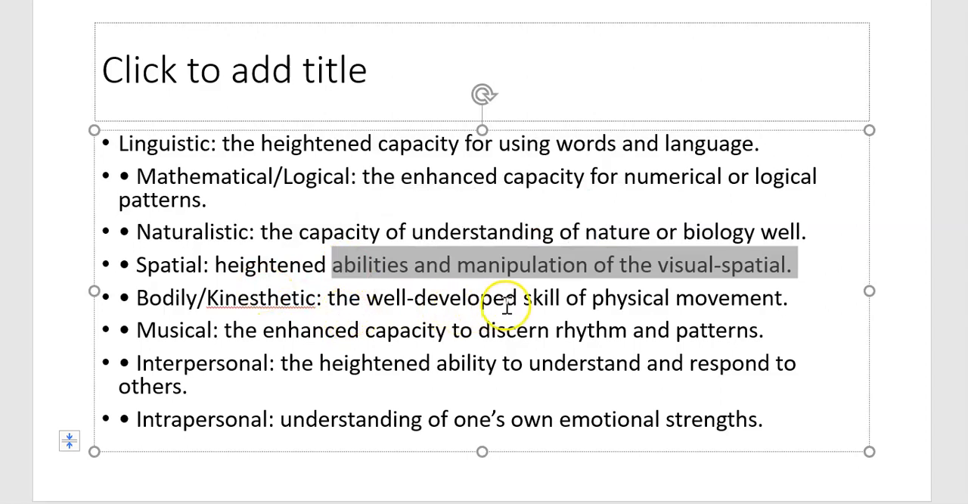
click(790, 297)
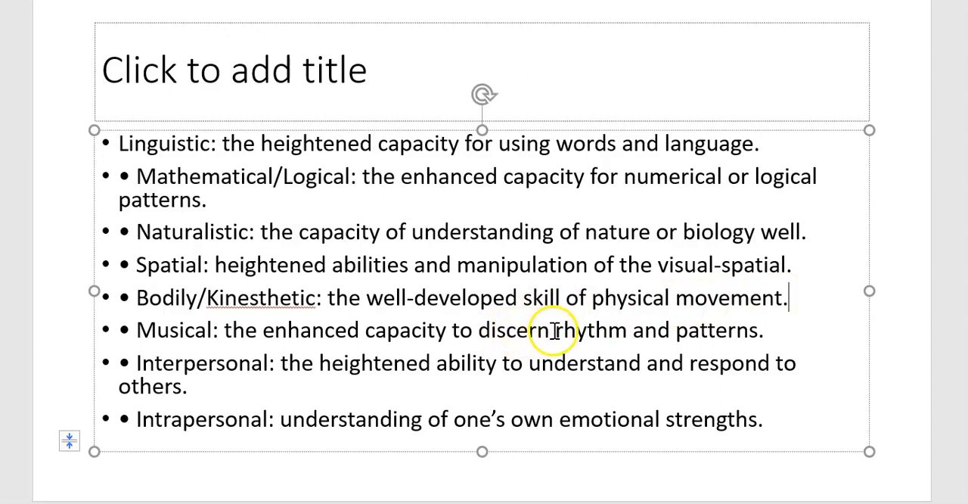
drag(555, 329, 758, 329)
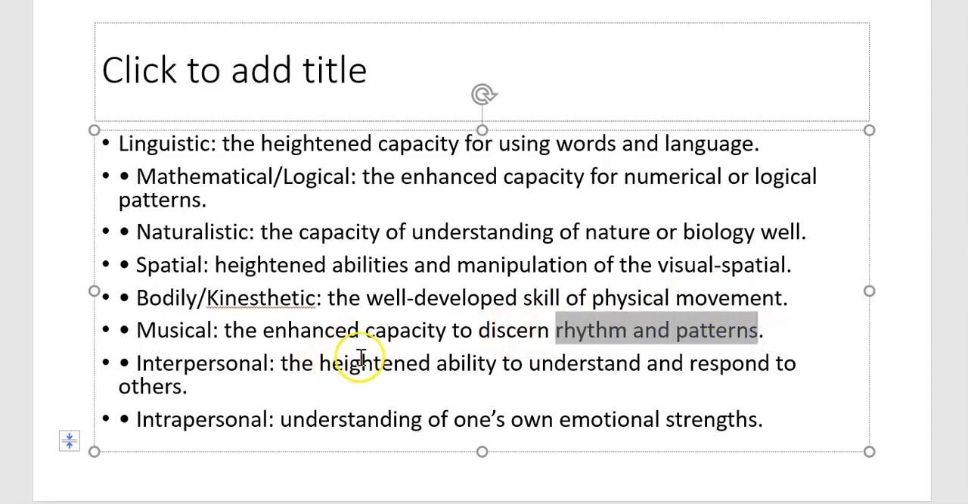
mouse_move(199, 388)
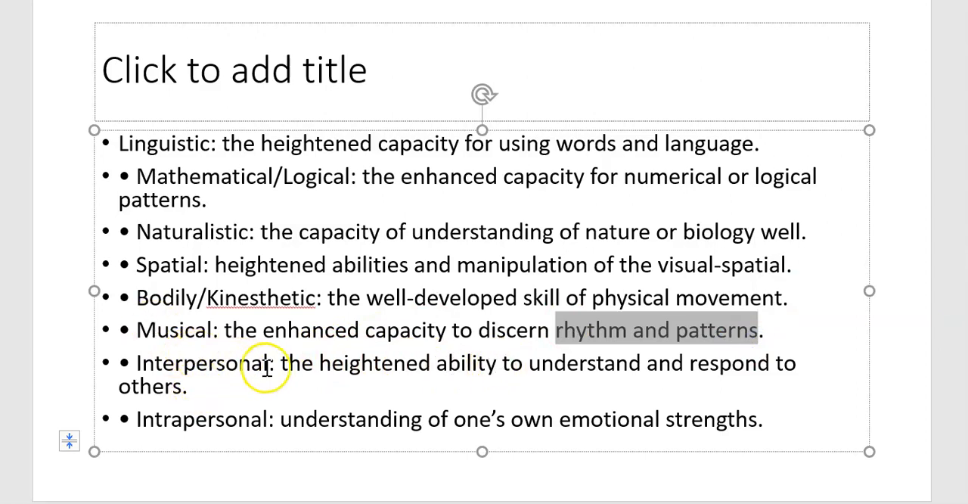
click(214, 329)
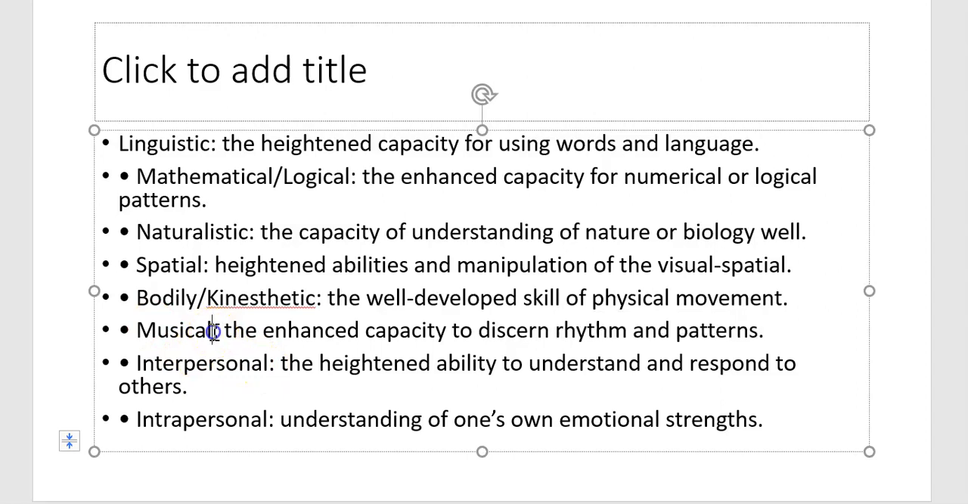
double_click(174, 329)
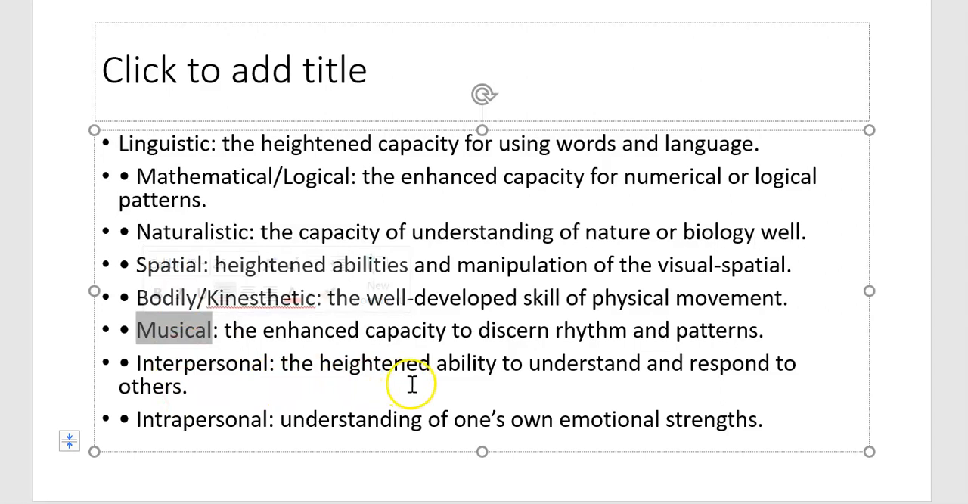
mouse_move(196, 391)
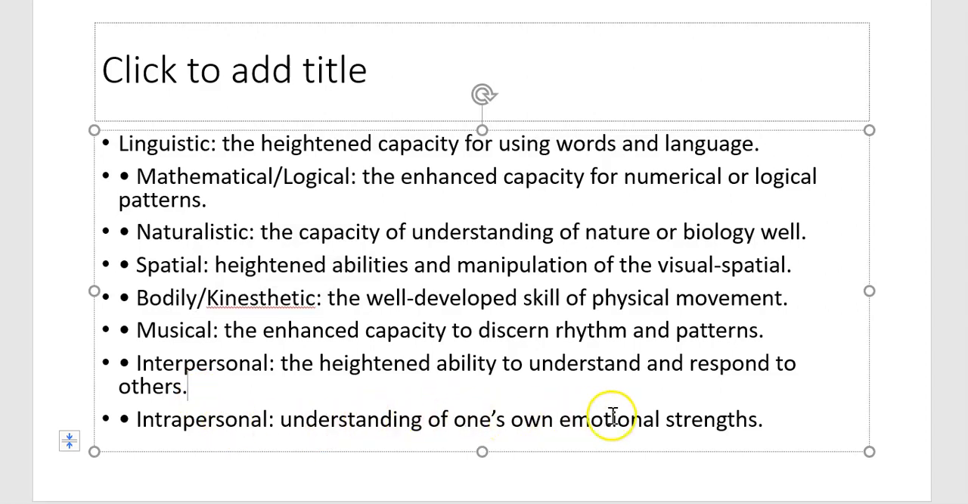
mouse_move(302, 242)
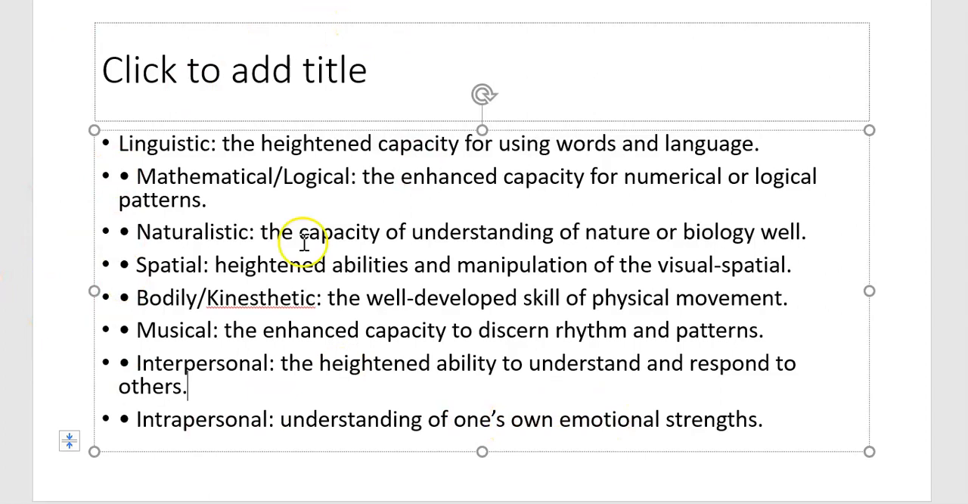
mouse_move(219, 176)
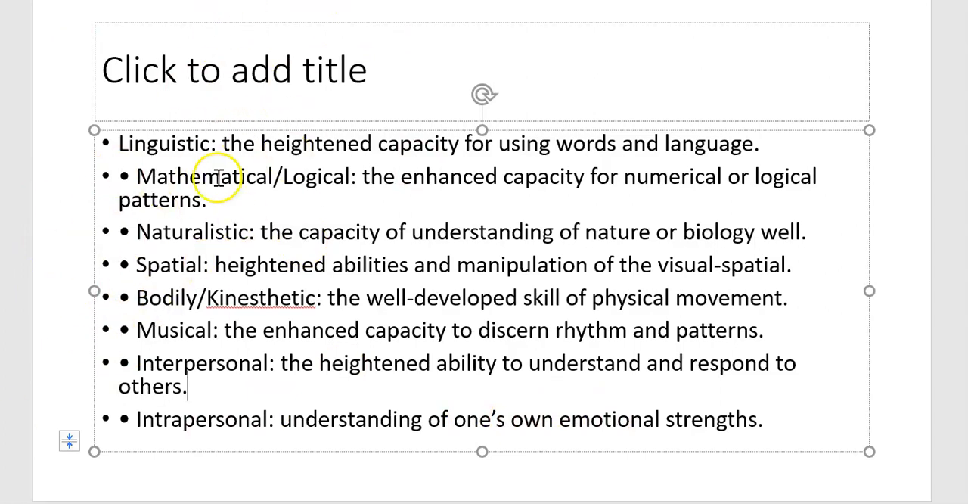
mouse_move(127, 123)
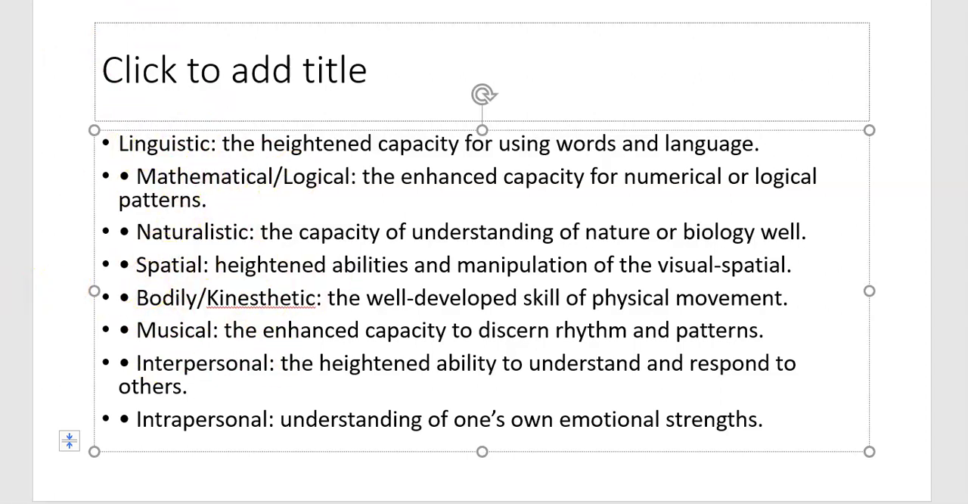
right_click(416, 283)
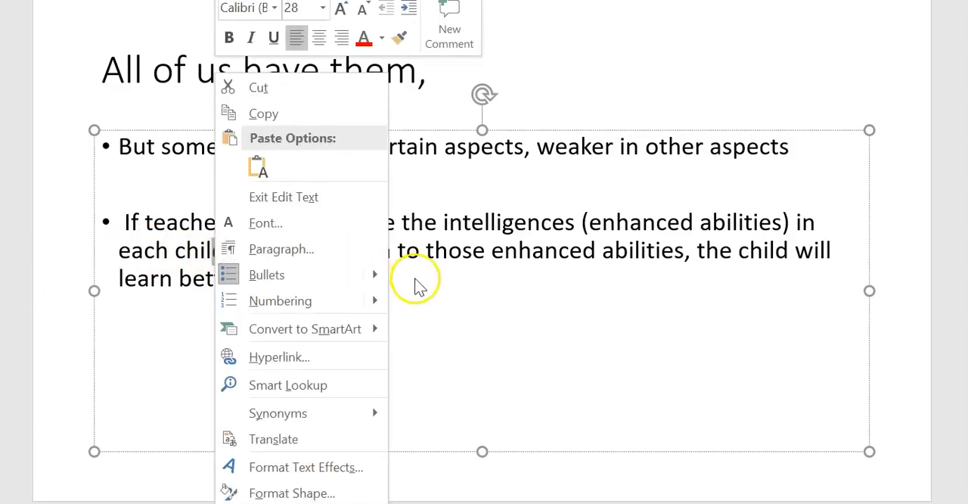
click(507, 250)
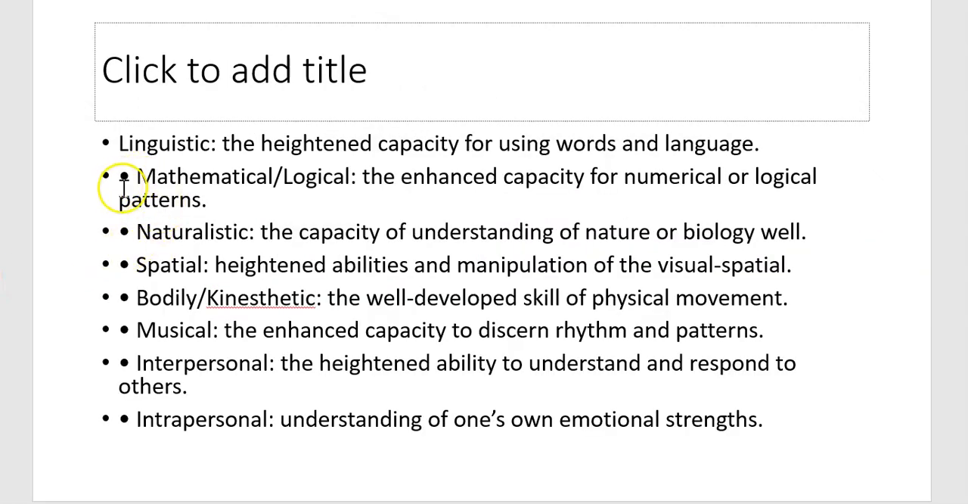
mouse_move(244, 200)
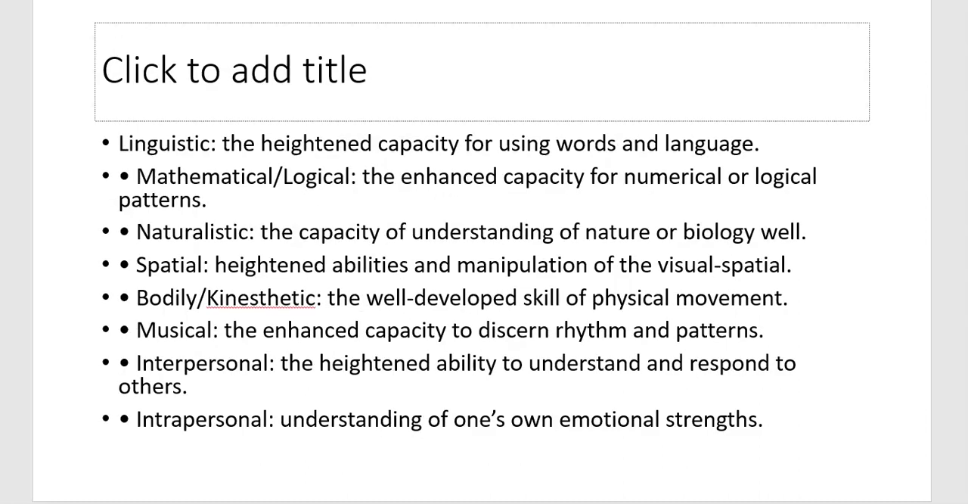
mouse_move(108, 275)
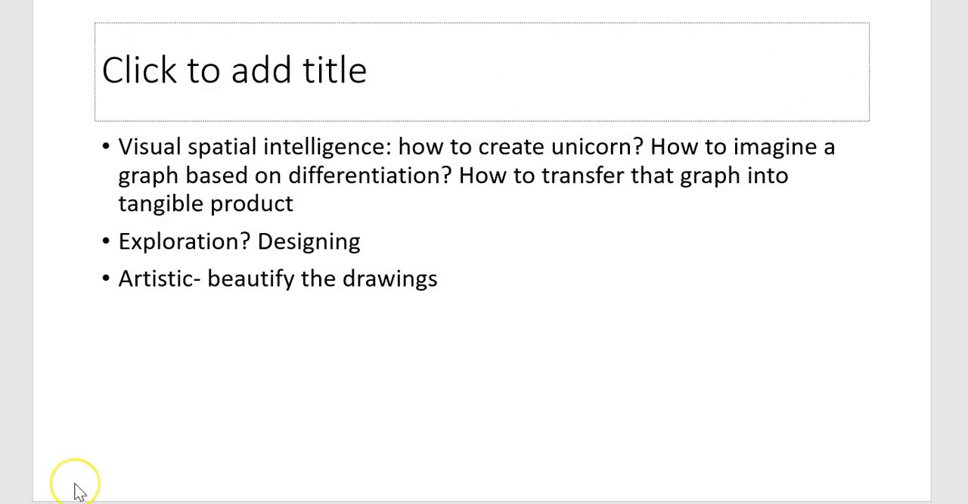
mouse_move(76, 484)
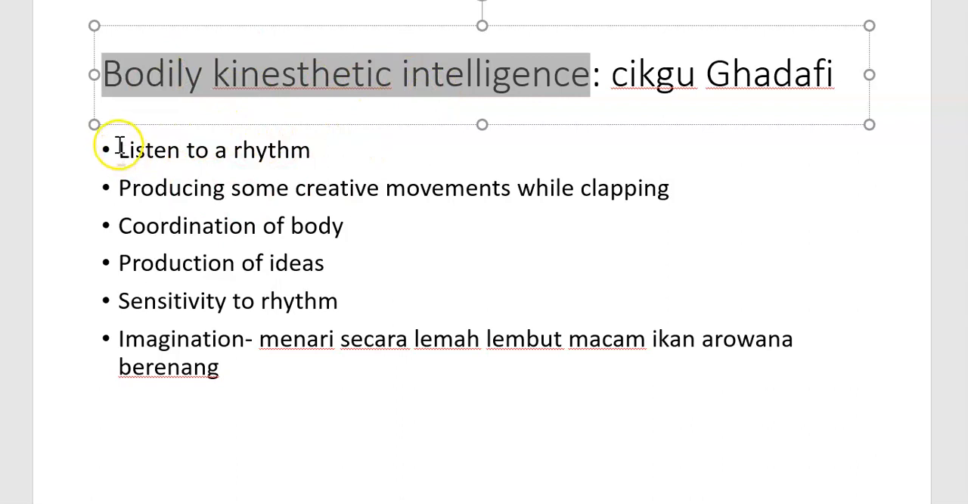
Step: Select the first four bullets on the bodily kinesthetic intelligence slide
drag(118, 147, 331, 259)
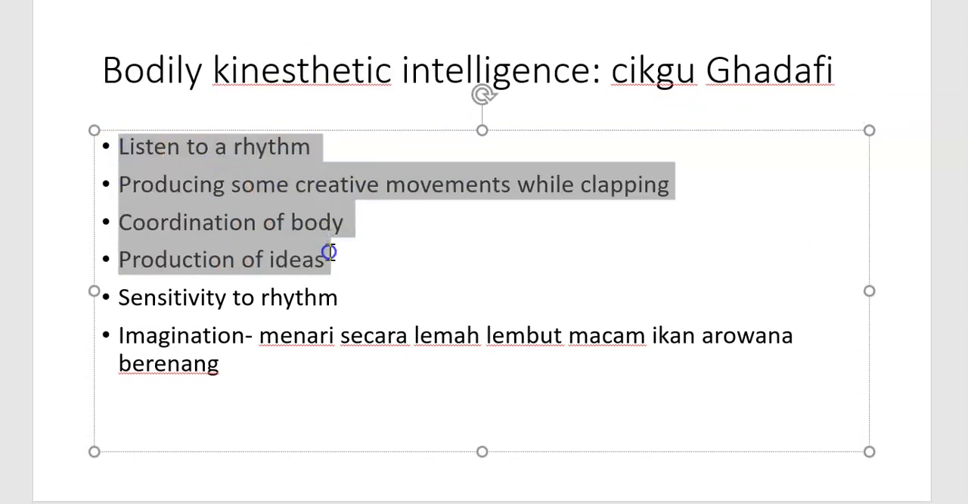